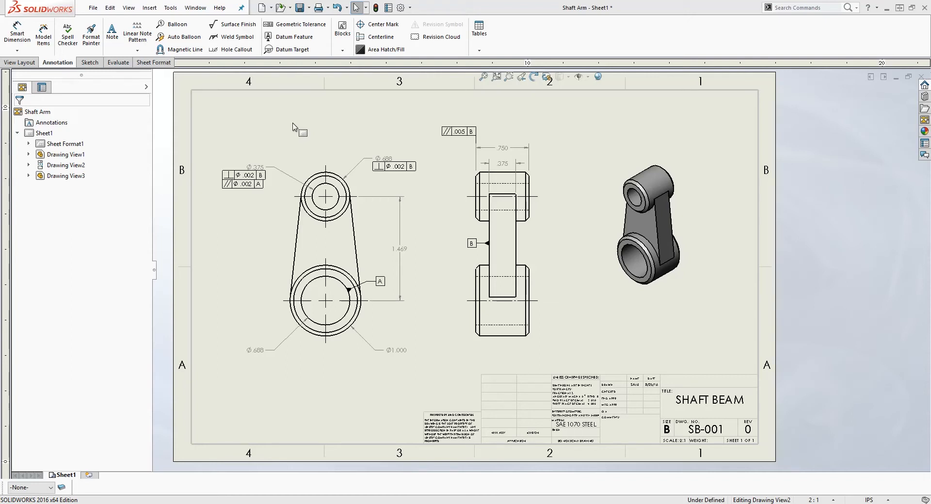
pyautogui.moveTo(406, 125)
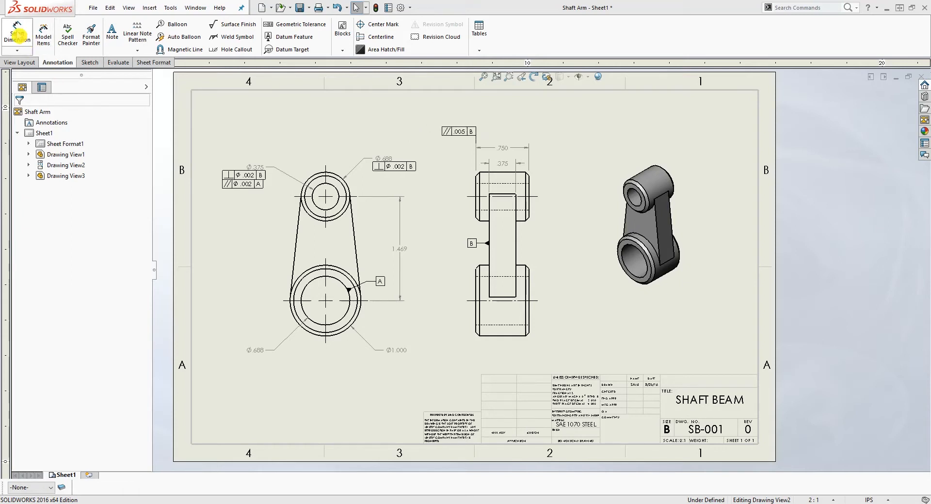
pyautogui.moveTo(186, 77)
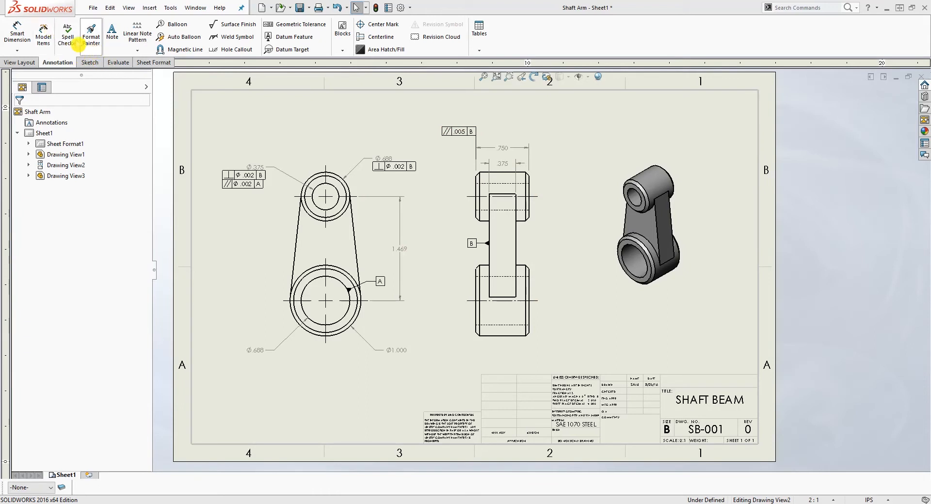
# Start a note on the sheet and drag out its text box near the side view.
pyautogui.click(496, 169)
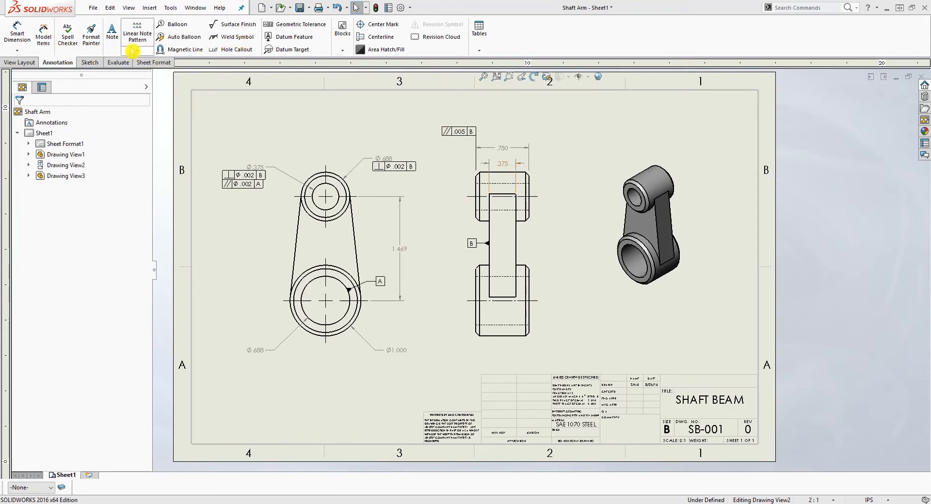
pyautogui.click(112, 33)
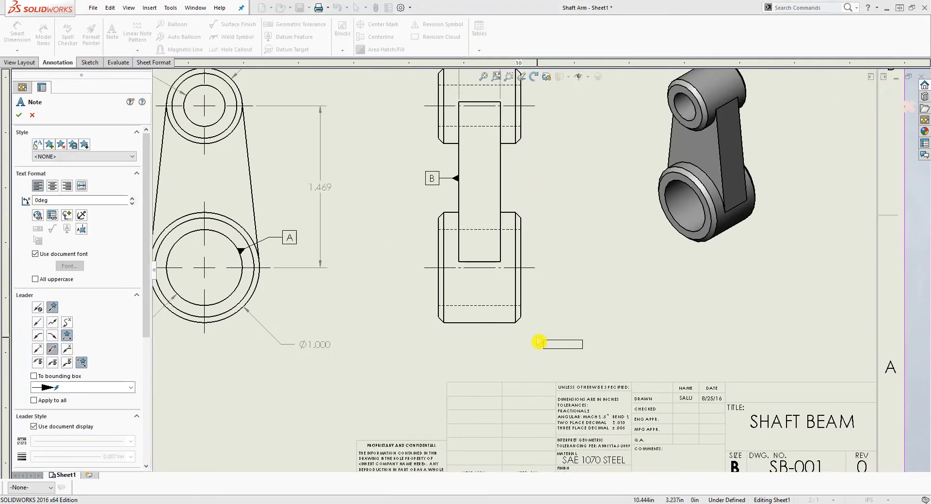
pyautogui.moveTo(557, 343); pyautogui.dragTo(638, 360)
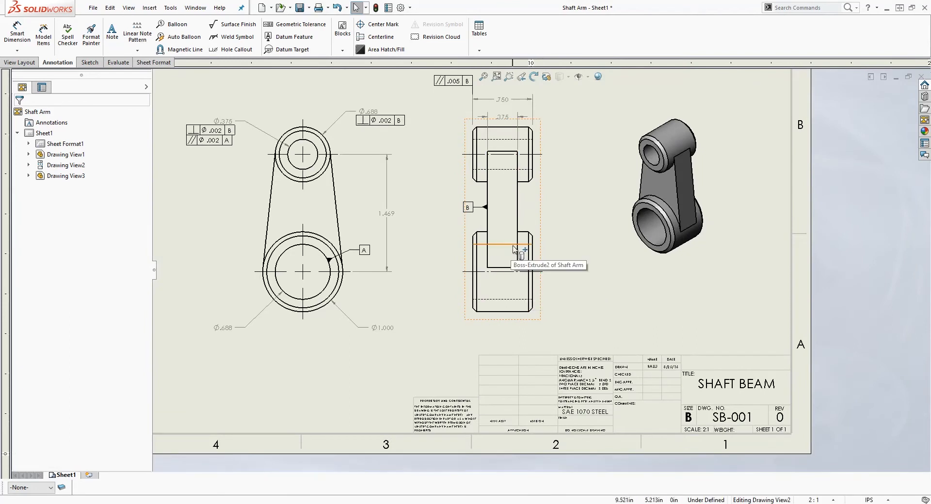
pyautogui.moveTo(665, 219)
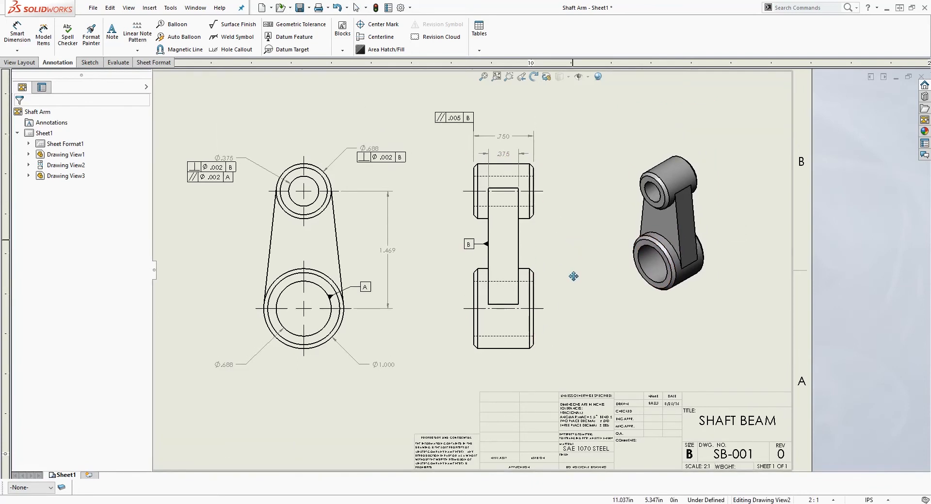
pyautogui.moveTo(183, 125)
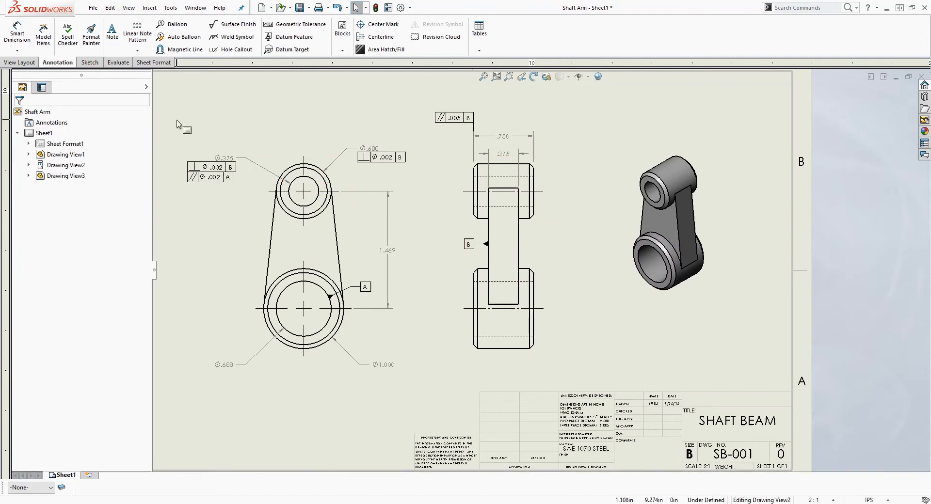
pyautogui.moveTo(16, 31)
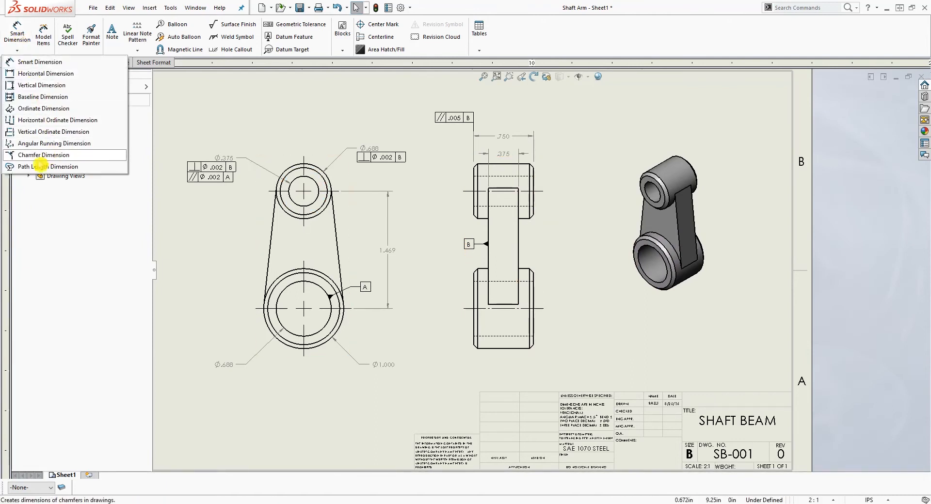
pyautogui.moveTo(48, 166)
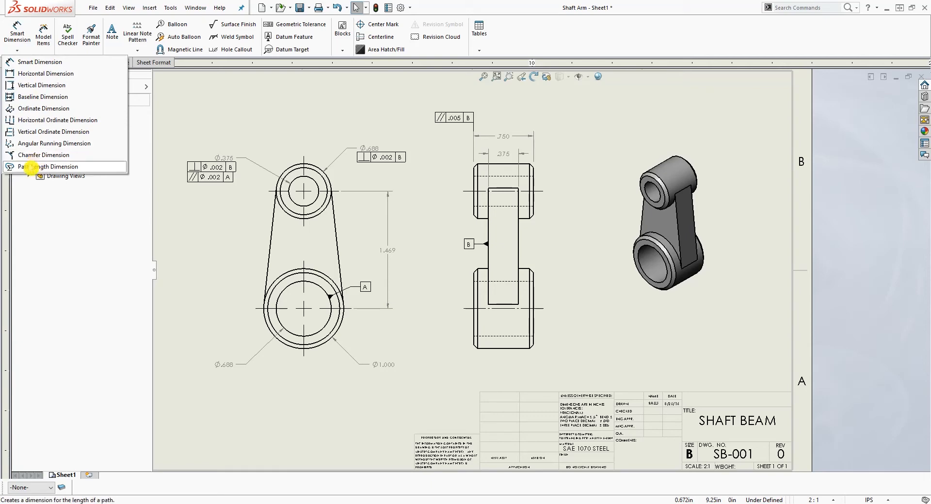
# Switch to Chamfer Dimension and pick the side edge of the lower-right chamfer as reference.
pyautogui.click(43, 154)
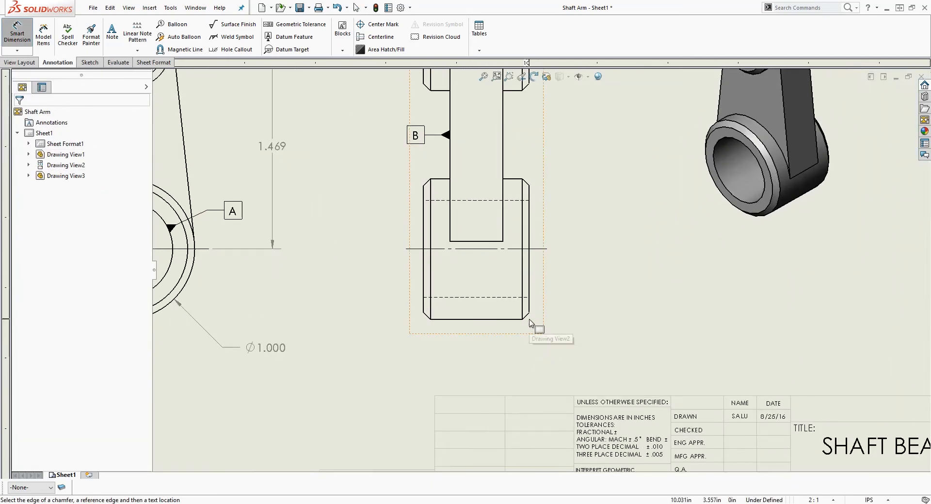
pyautogui.moveTo(530, 327)
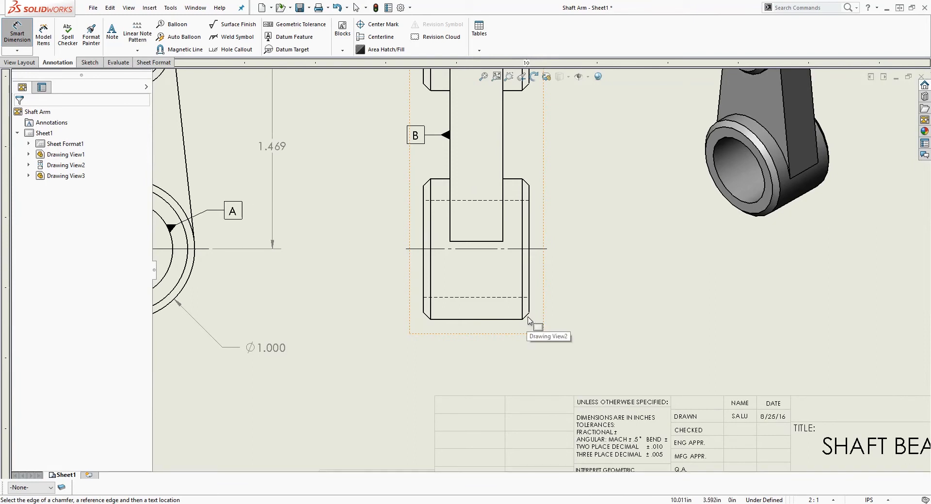
pyautogui.moveTo(529, 320)
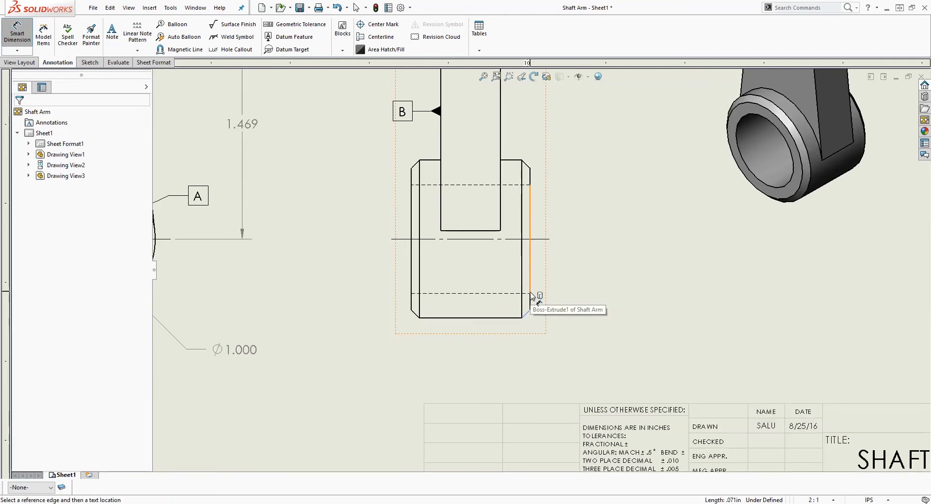
pyautogui.click(528, 295)
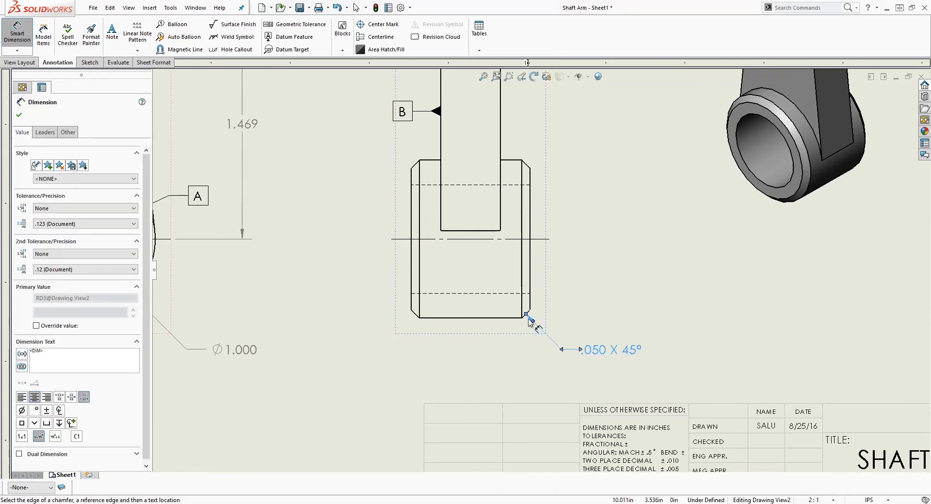
pyautogui.moveTo(425, 252)
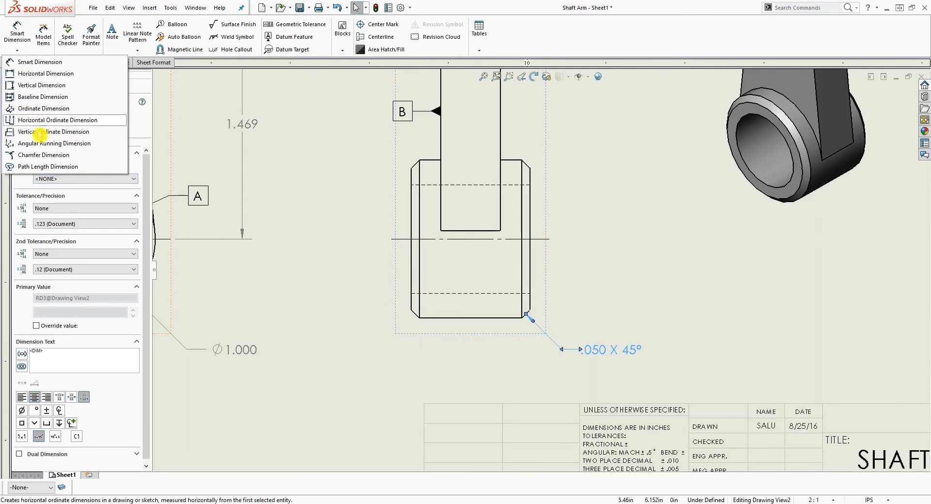
# Try a chamfer dimension on the left edge, placing the trial .636 X 45° text before discarding it.
pyautogui.click(42, 155)
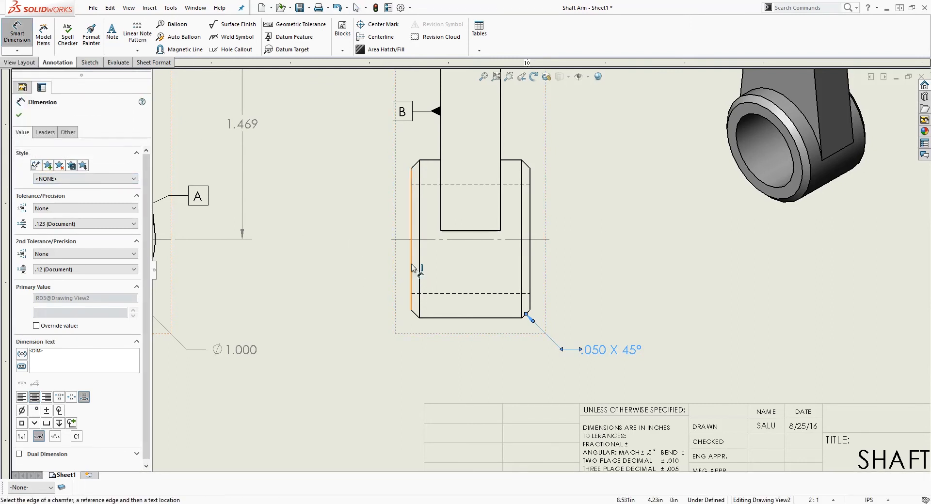
pyautogui.moveTo(414, 305)
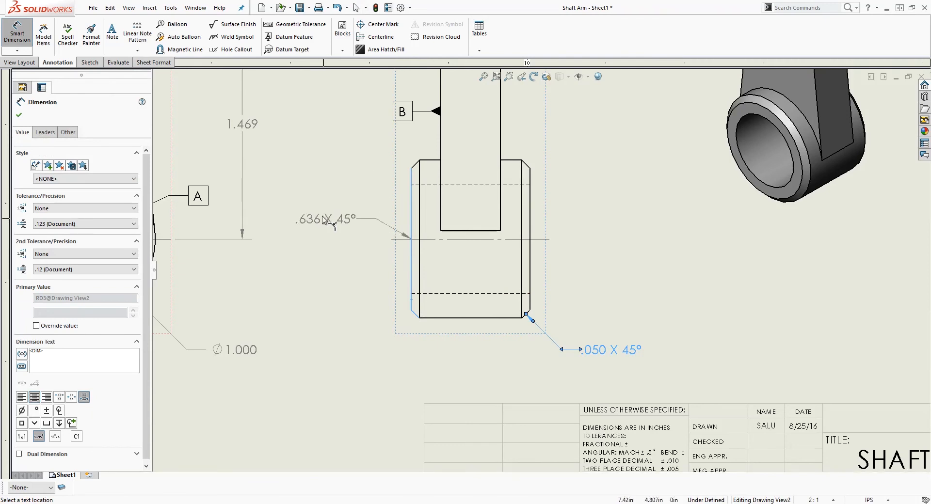
pyautogui.moveTo(311, 220); pyautogui.dragTo(312, 185)
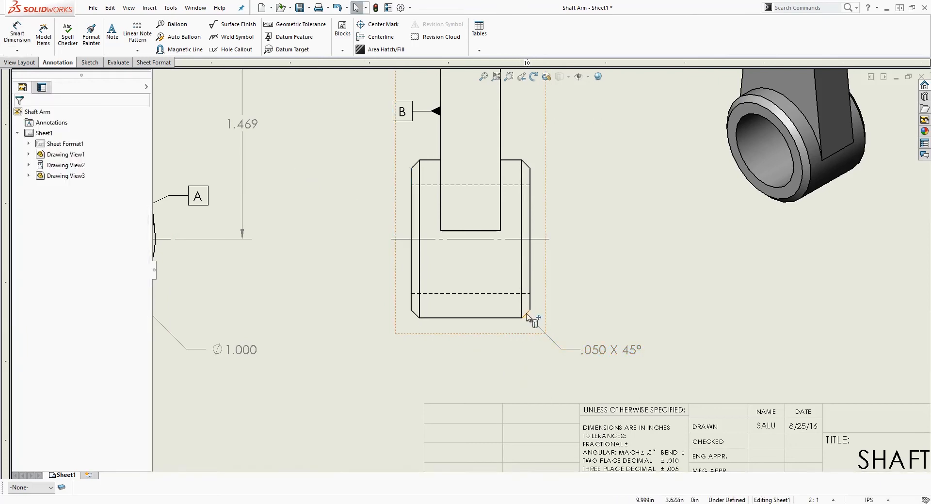
pyautogui.moveTo(530, 325)
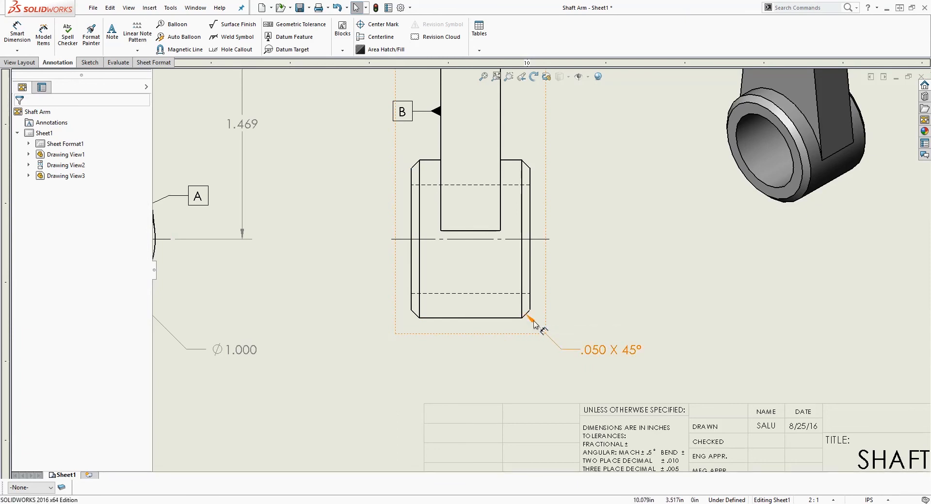
pyautogui.moveTo(528, 313)
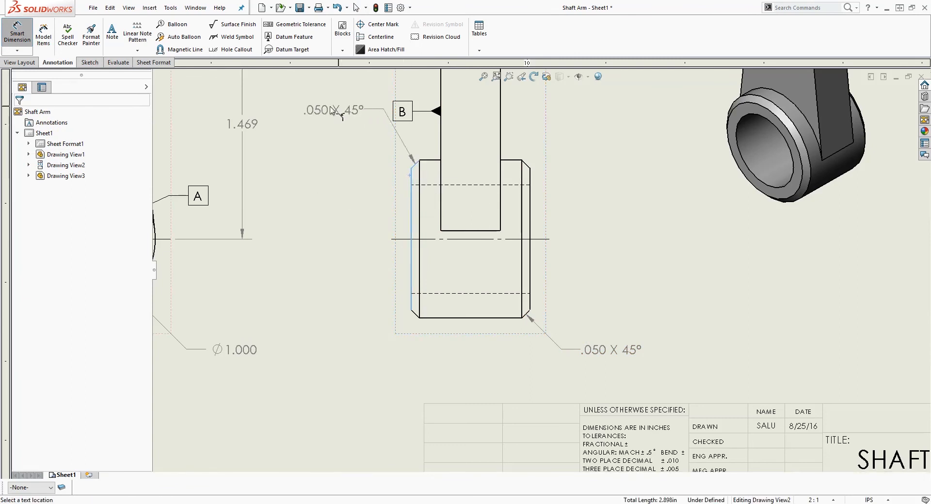
# Place the upper-left .050 X 45° chamfer dimension and reposition its text.
pyautogui.click(331, 110)
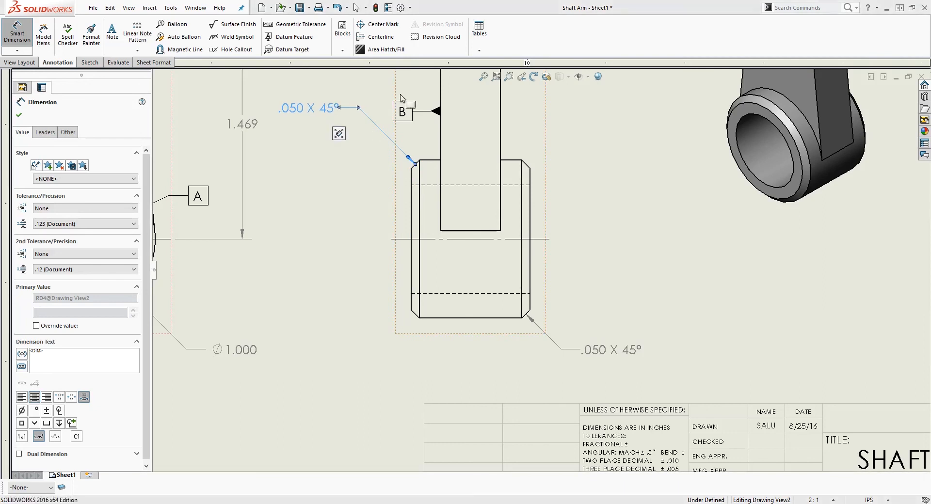
pyautogui.moveTo(307, 108); pyautogui.dragTo(335, 135)
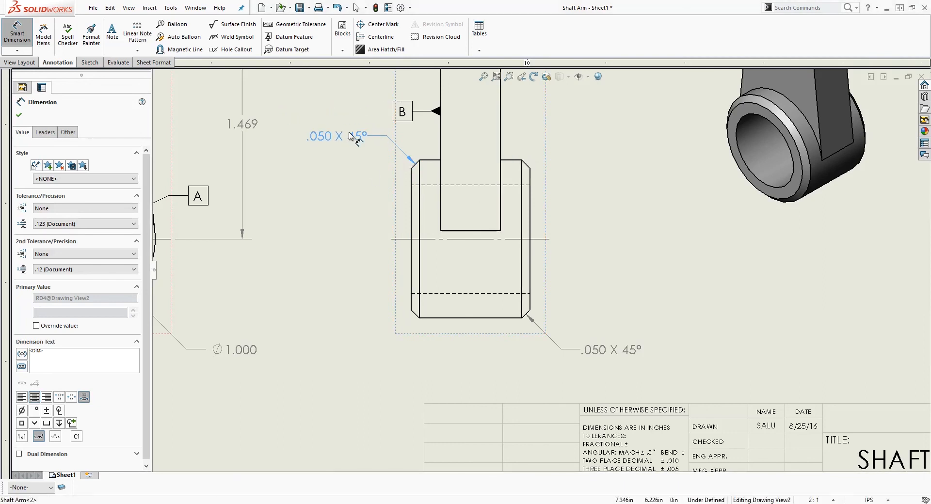